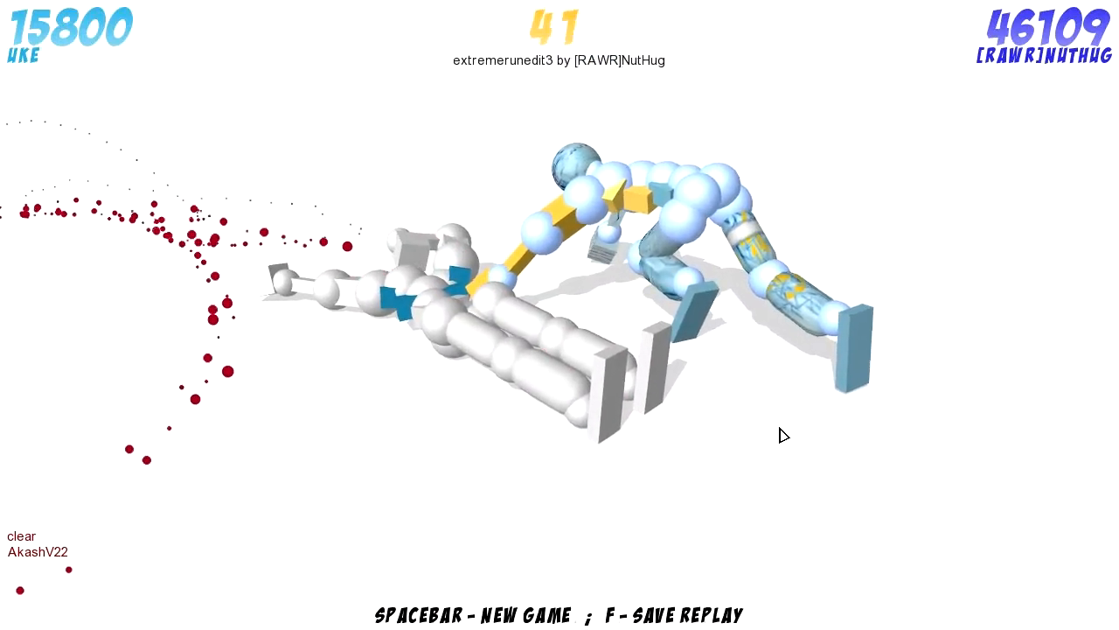
- Start a new match against Uke once the replay has finished
key(space)
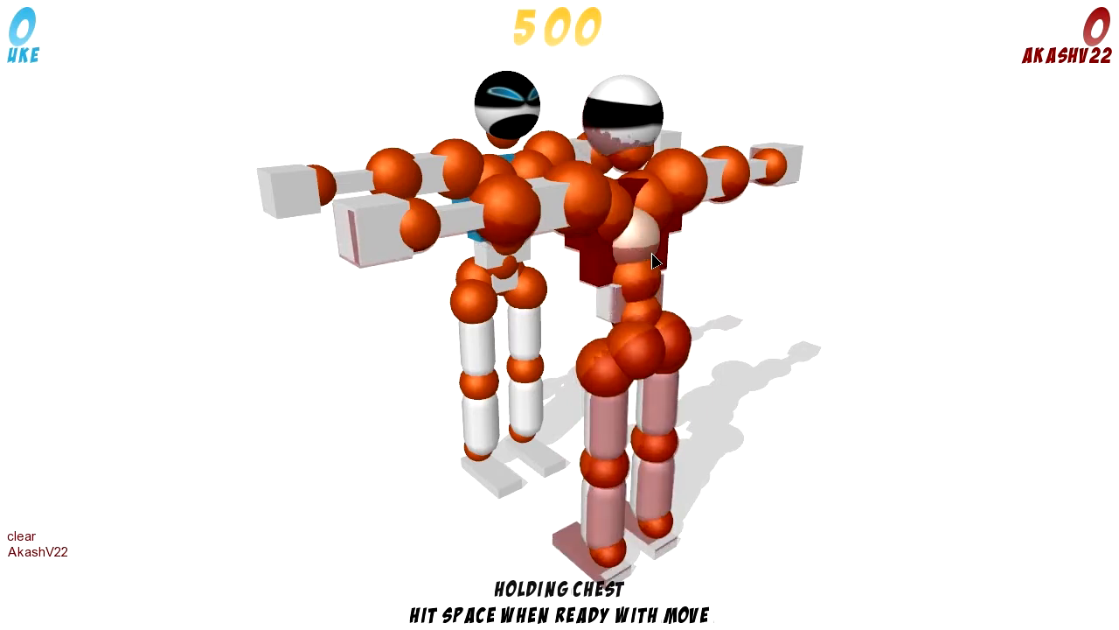
- Hold the chest and lumbar joints and relax the left shoulder for the first move
key(space)
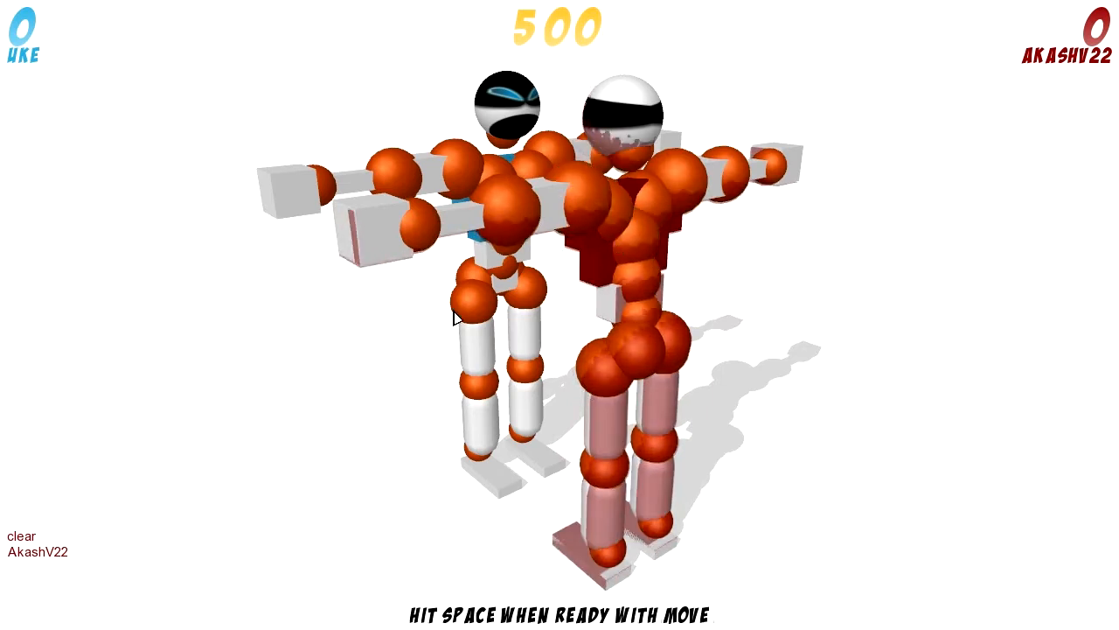
click(505, 214)
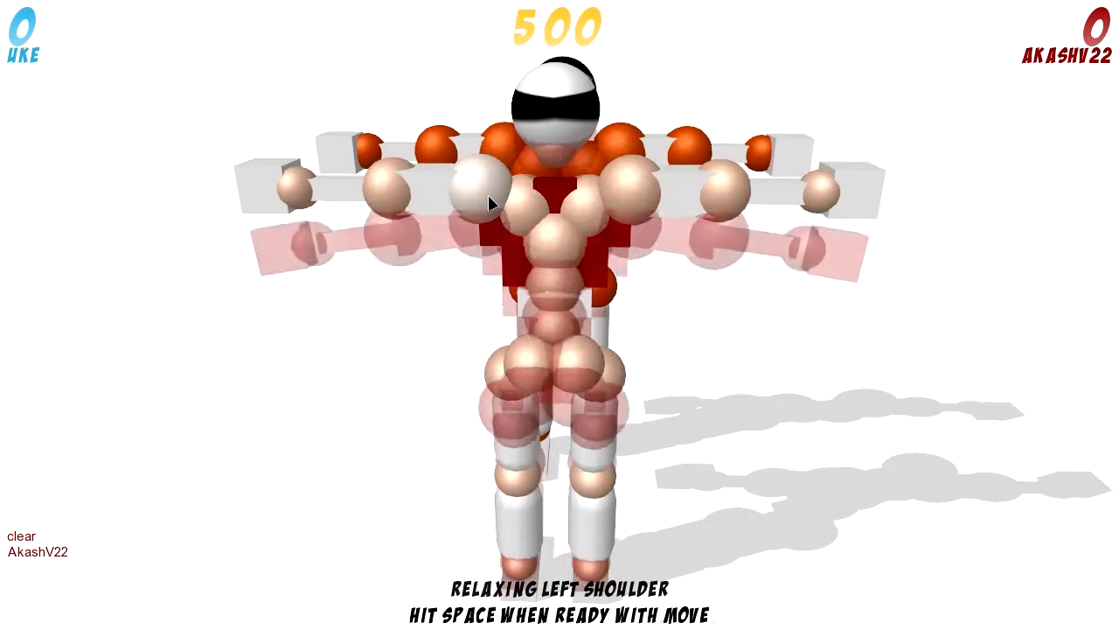
key(space)
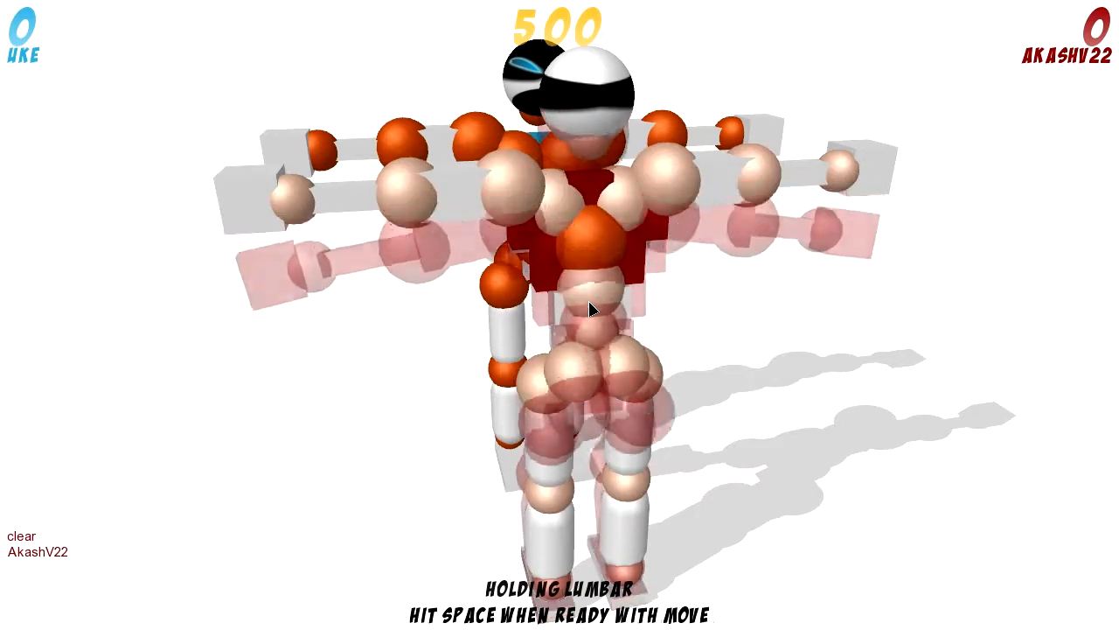
key(space)
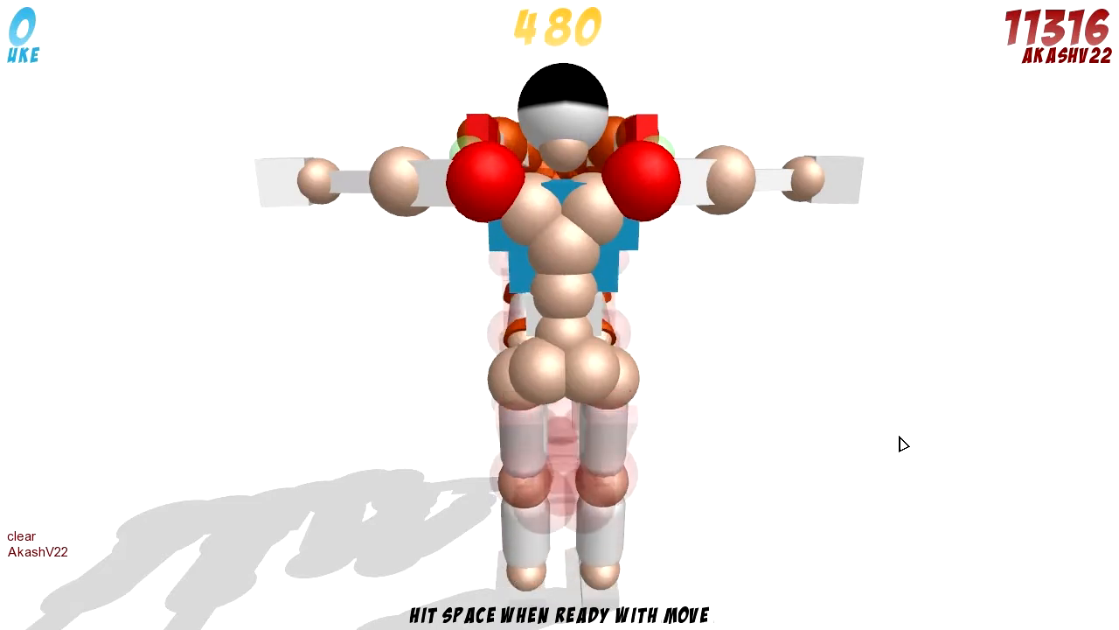
- Commit three successive turns, pushing the player's score to 12533
key(space)
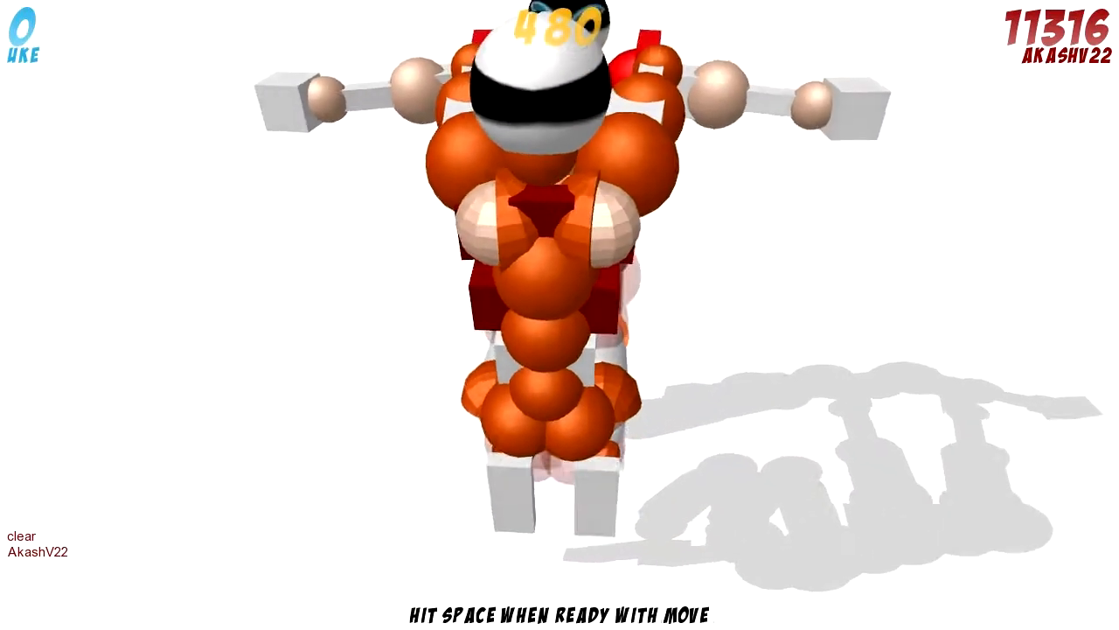
key(space)
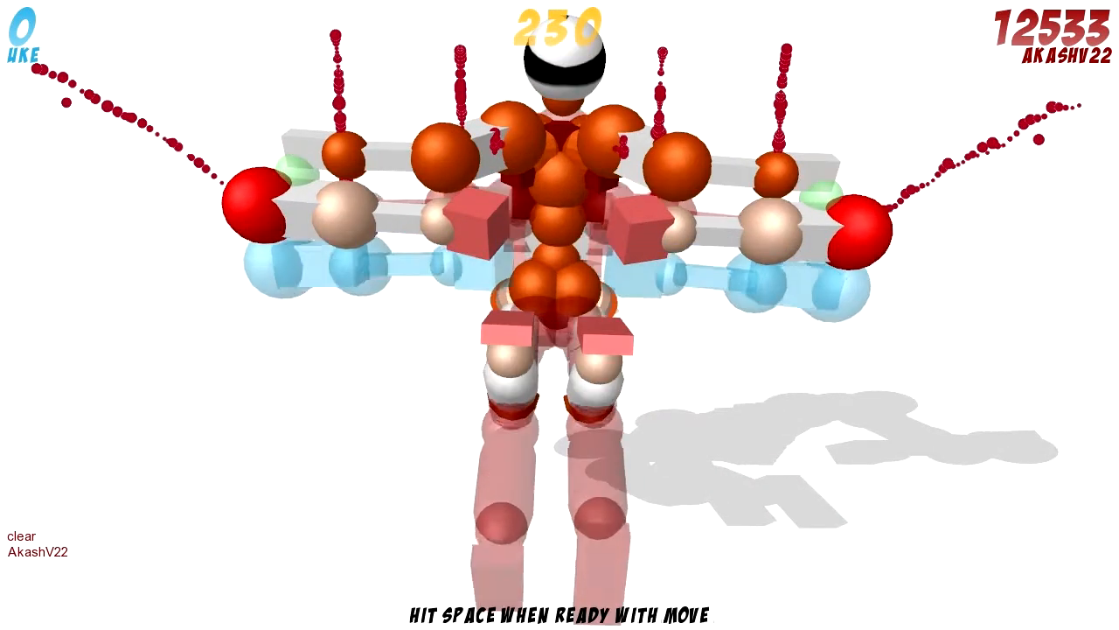
key(space)
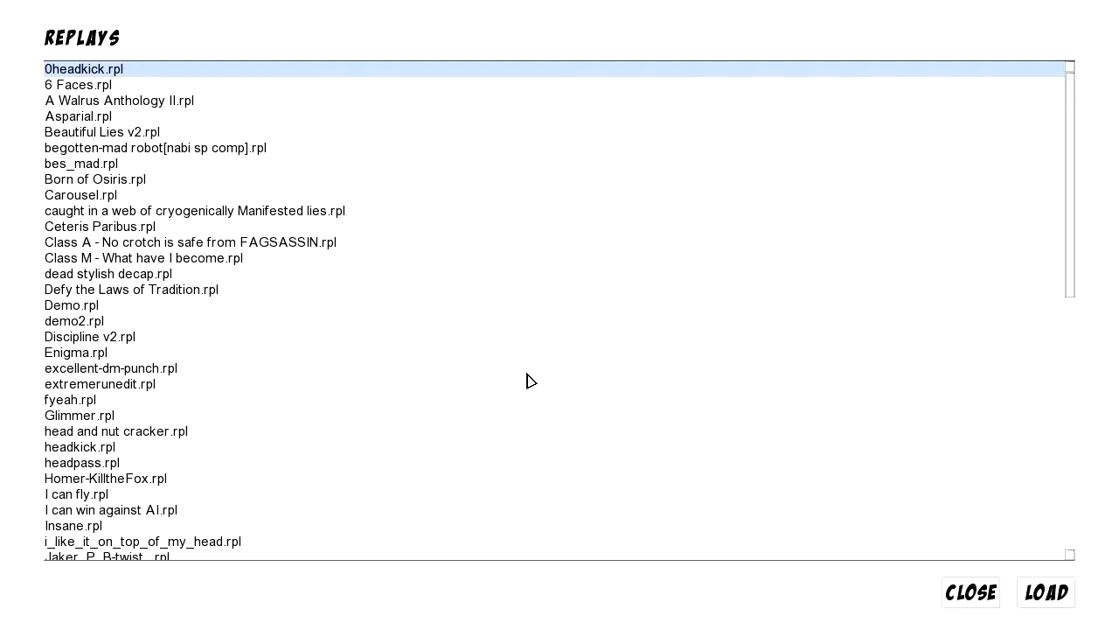
- Choose 'Class A - No crotch is safe from FAGSASSIN' in the Replays list and load it
click(142, 258)
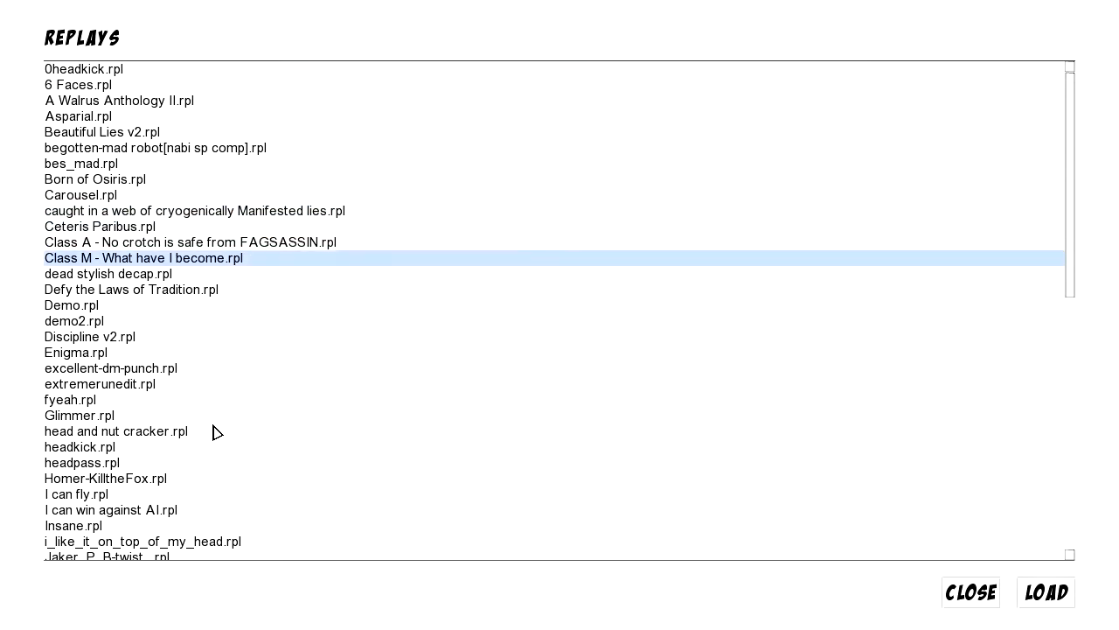
click(190, 242)
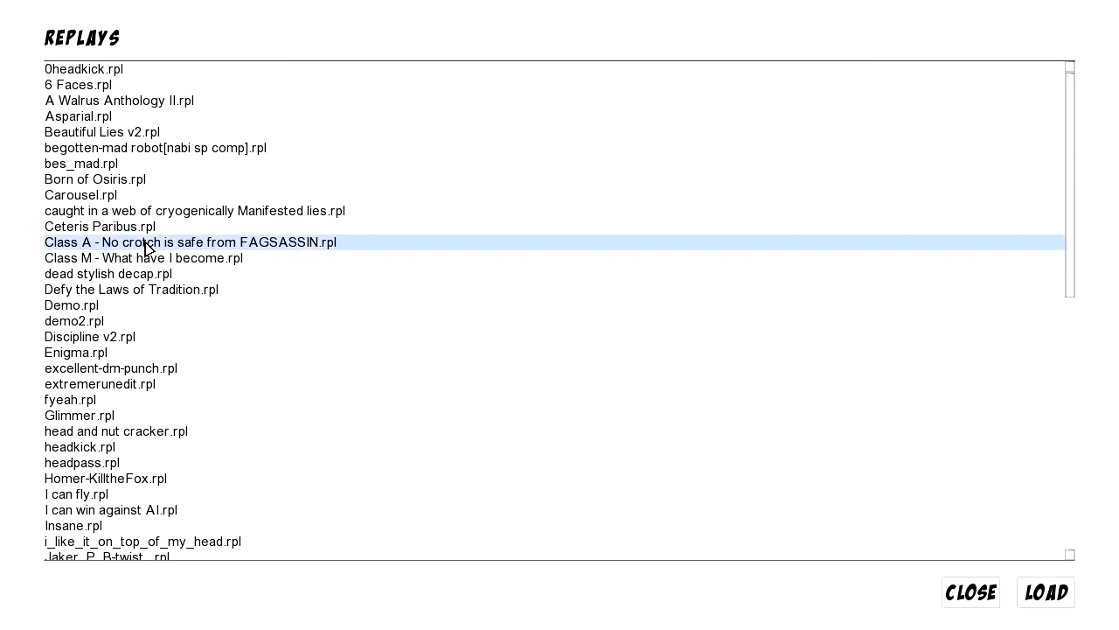
click(1046, 592)
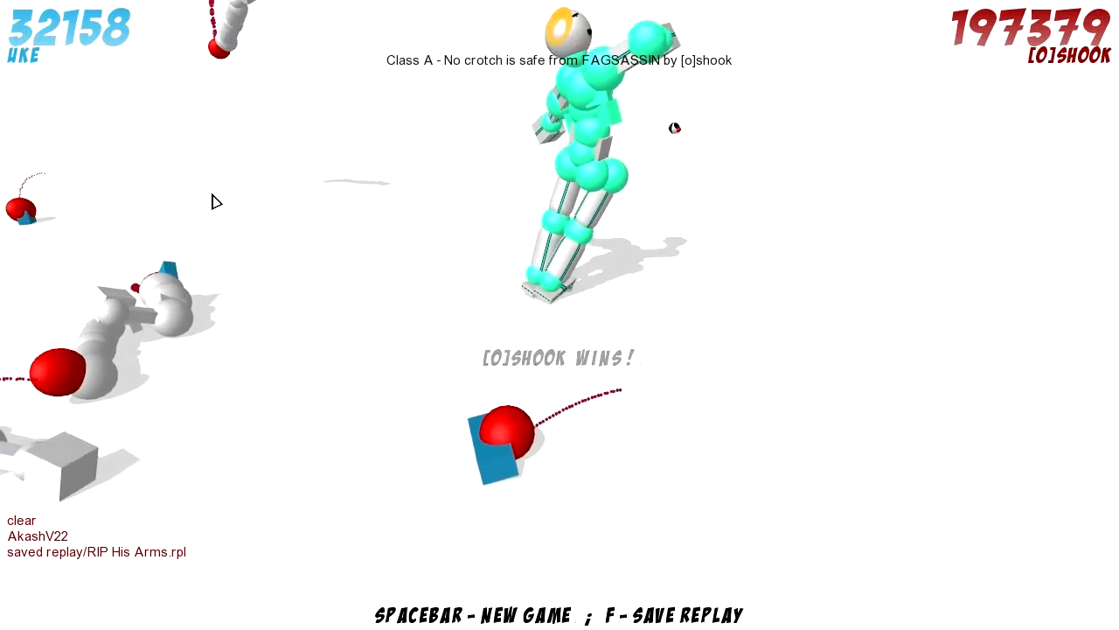
- Restart replay playback, which brings up 'Class M - What have I become' by [T]Larfen
key(space)
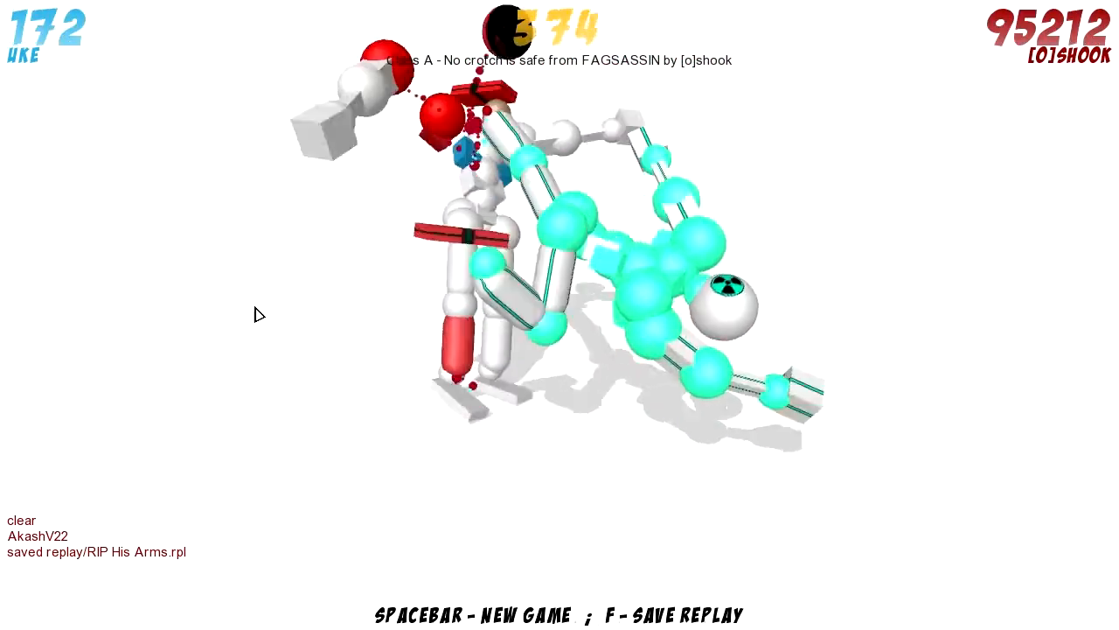
key(space)
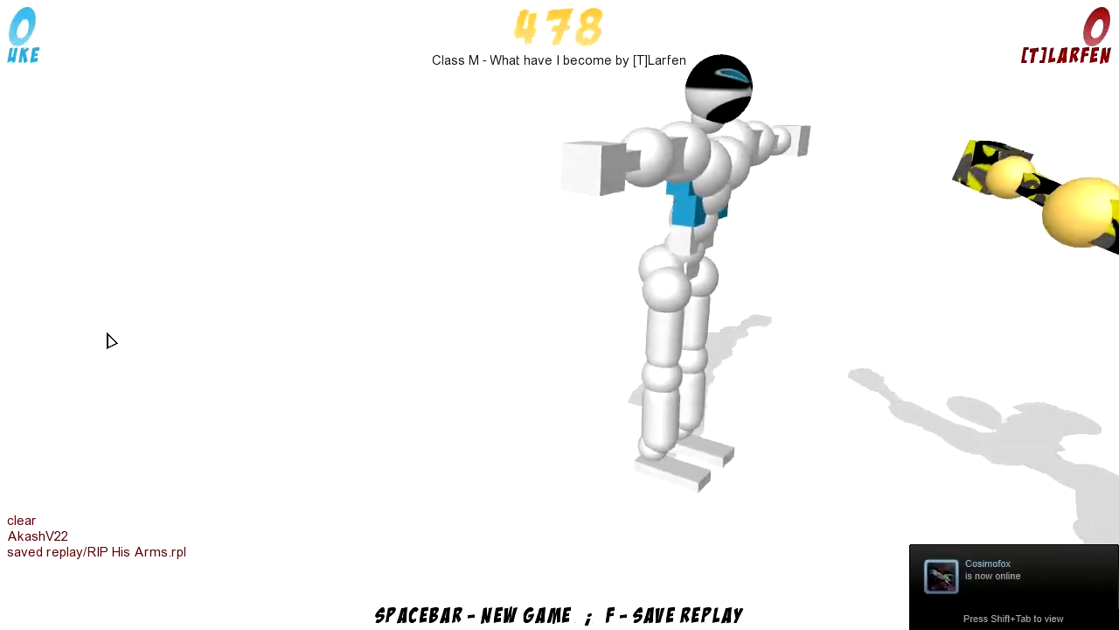
- Leave the Class M replay with Escape, returning to a live match against Uke
key(Escape)
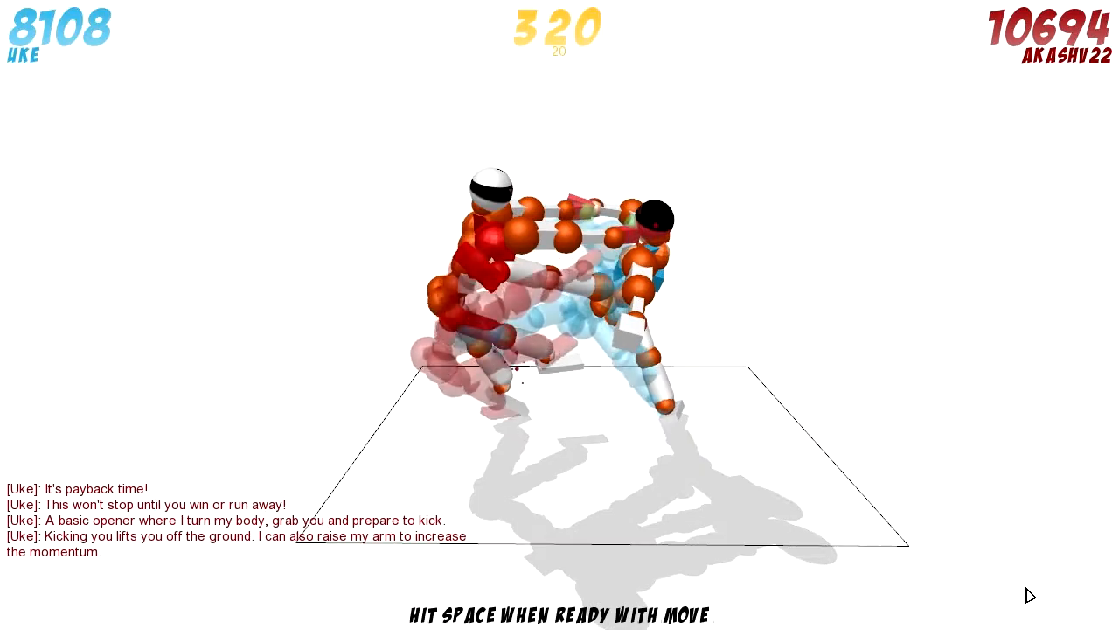
- Advance three turns against Uke until disqualification, ending at 12569 to 17348
key(space)
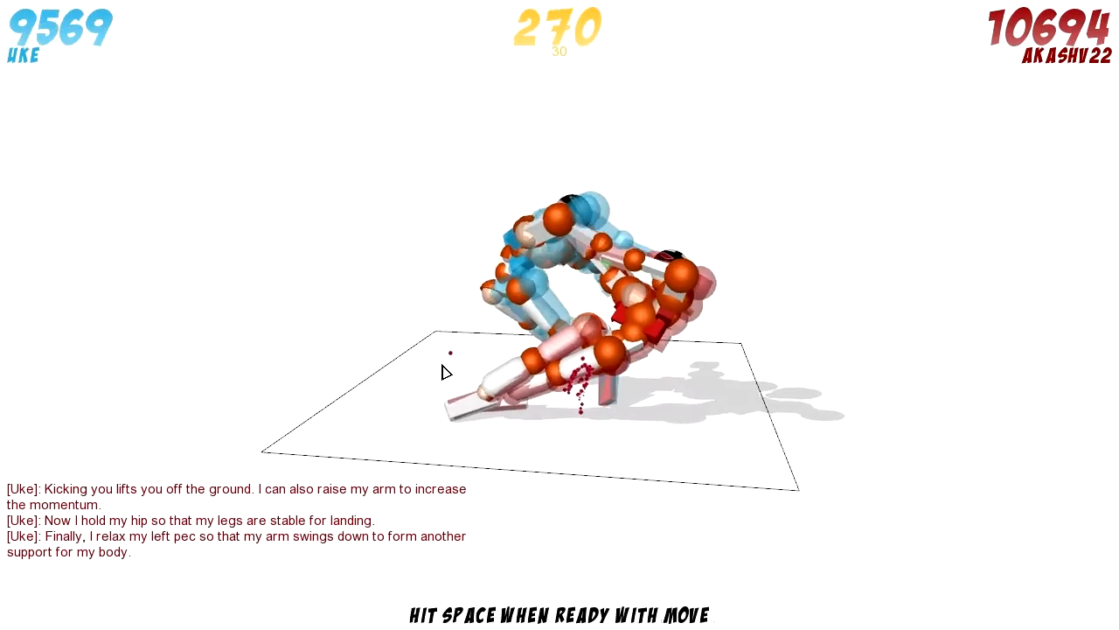
key(space)
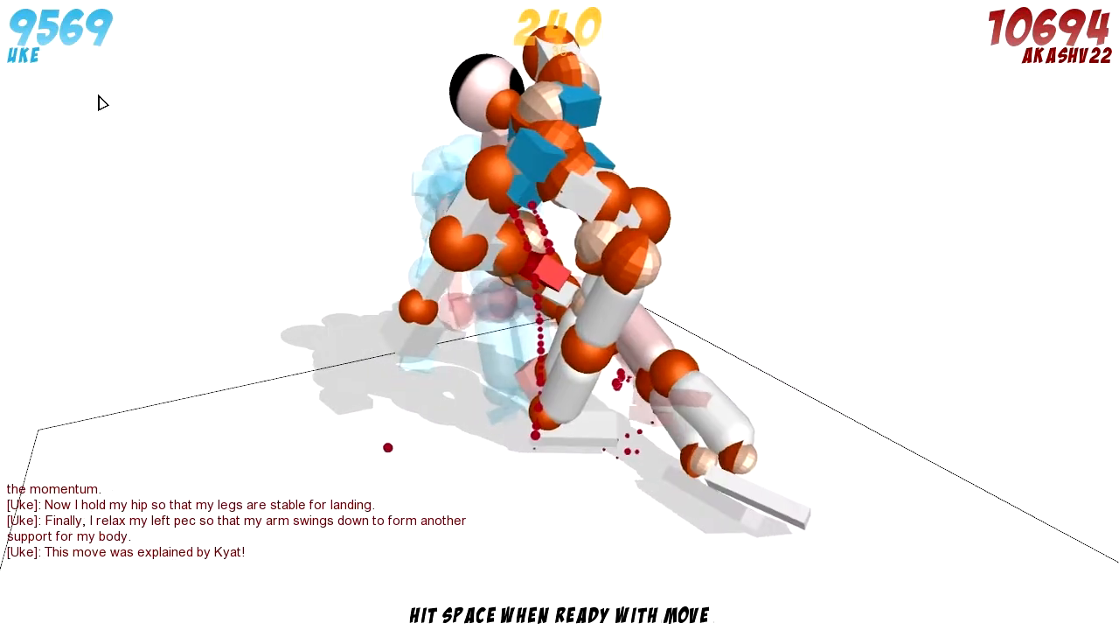
key(space)
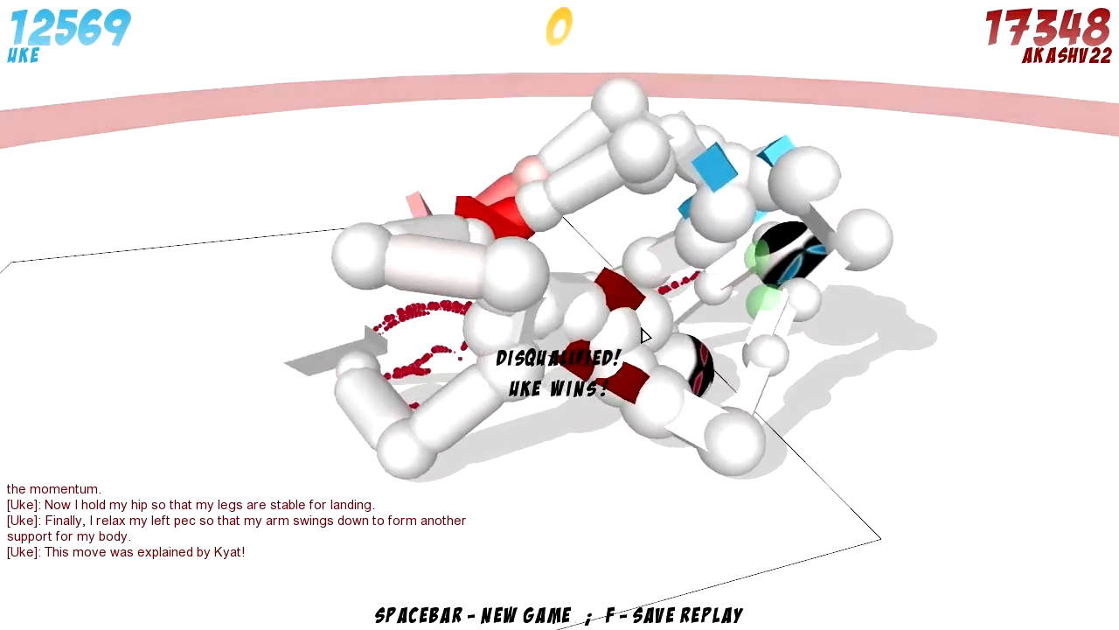
- Replay the finished bout against Uke from the start several times
key(space)
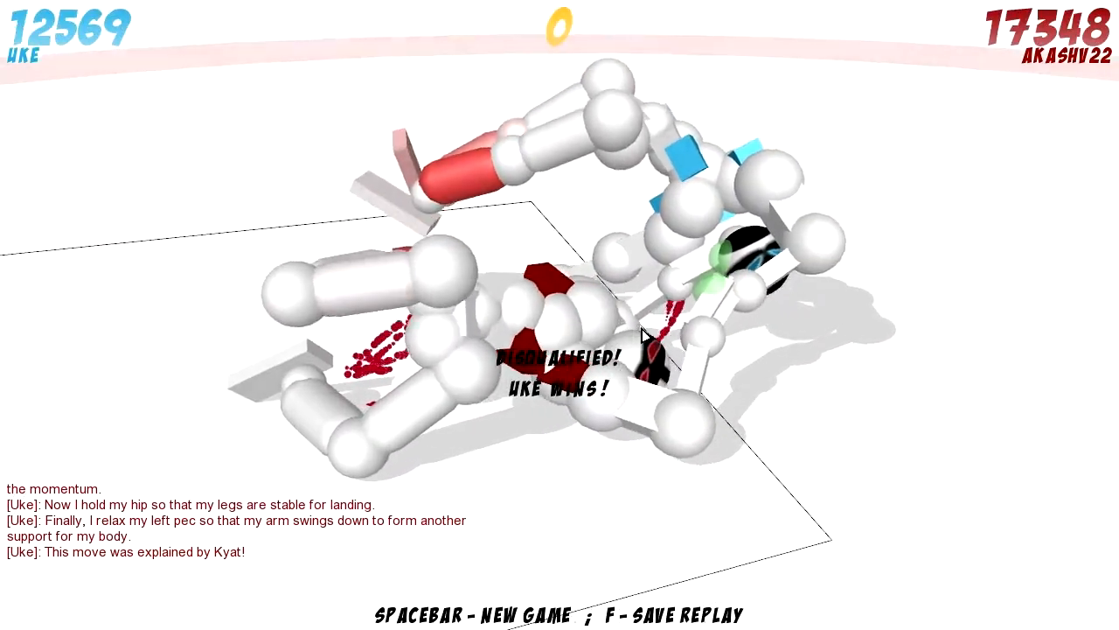
key(space)
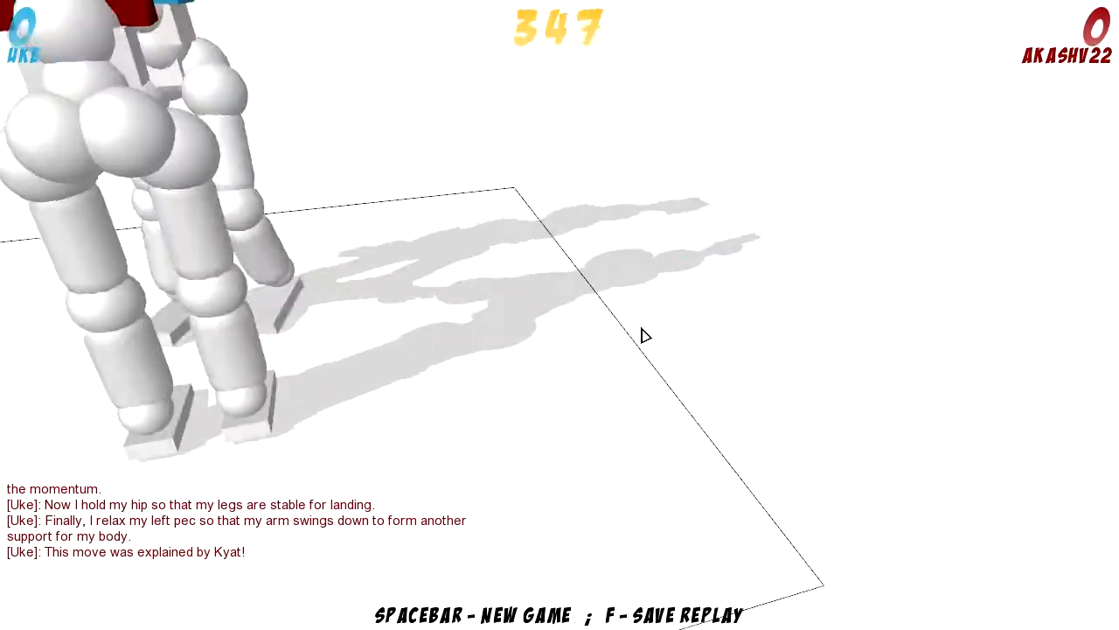
key(space)
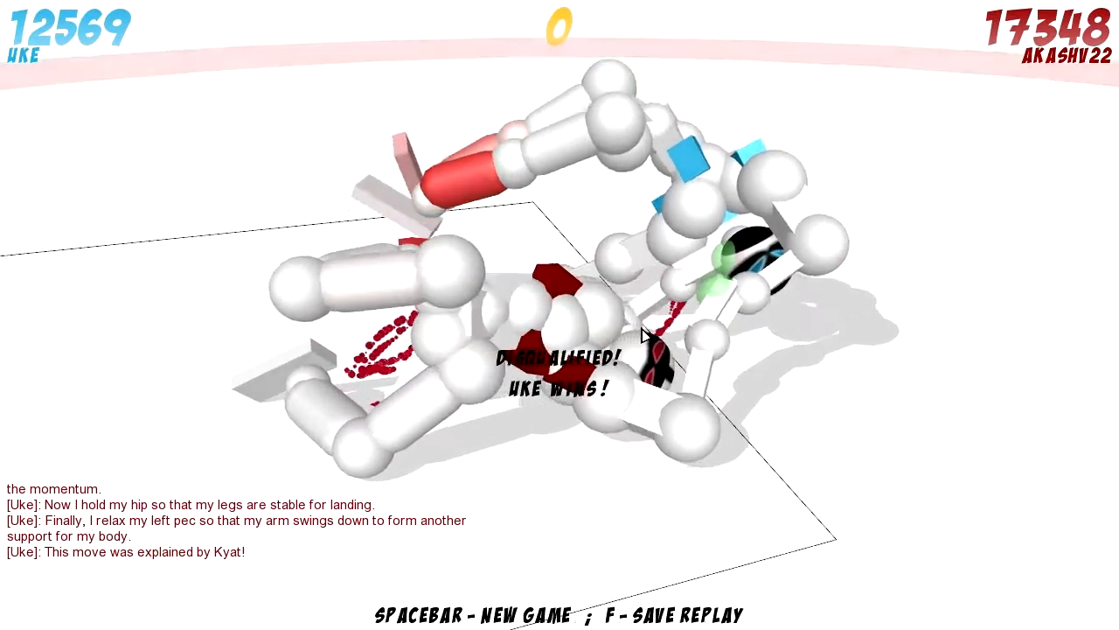
key(space)
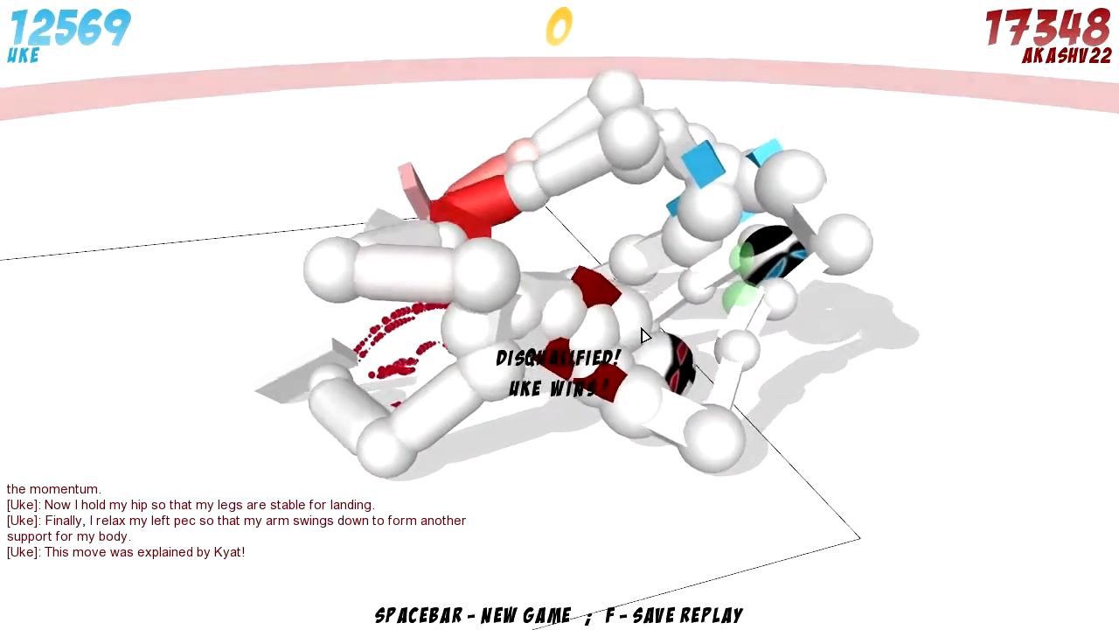
key(space)
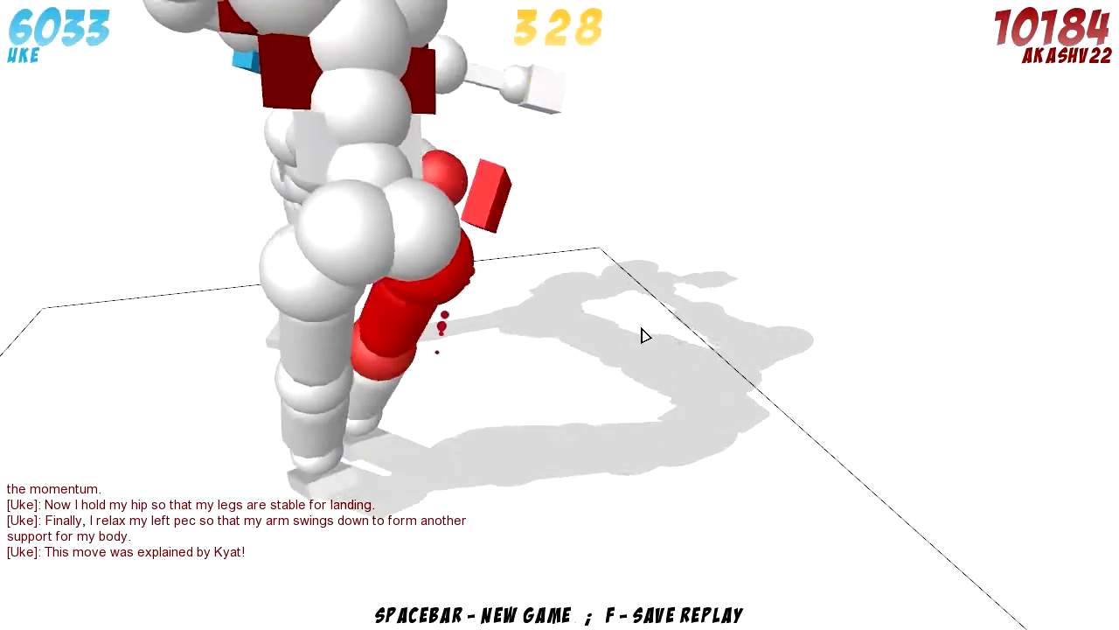